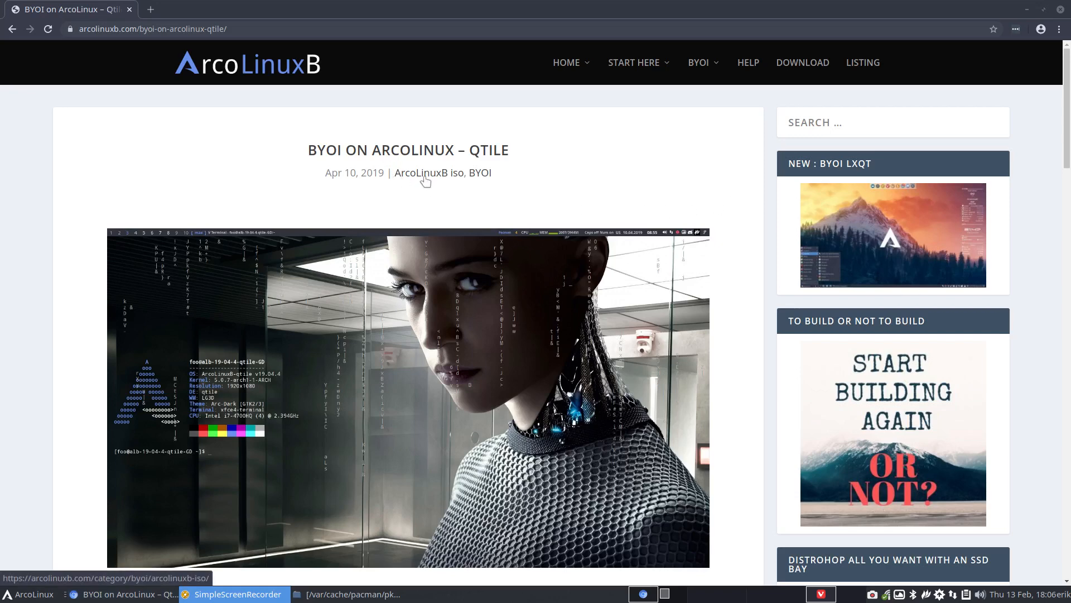
{"action": "mouse_move", "coordinate": [517, 196]}
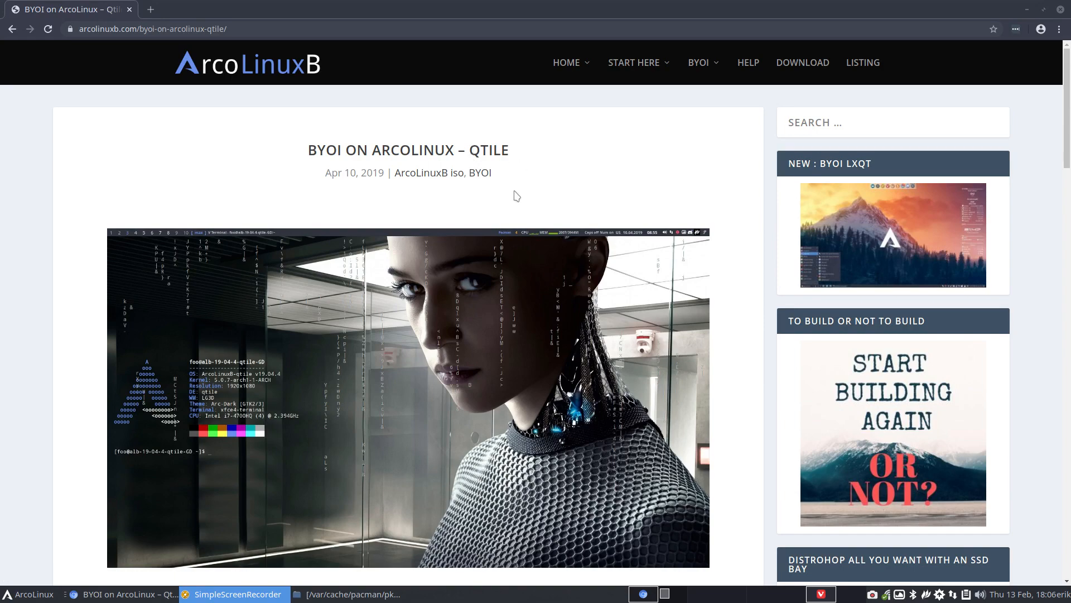
- Reach the BYOI procedure list and select the git clone command for arco-qtile
{"action": "scroll", "scroll_direction": "down", "scroll_amount": 3}
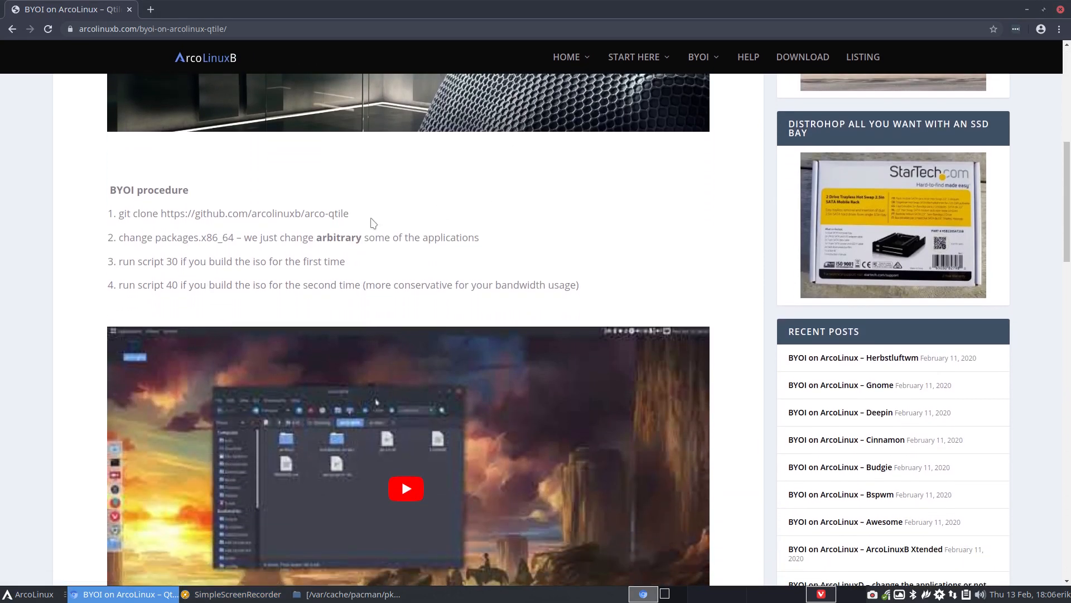
{"action": "left_click_drag", "start_coordinate": [120, 213], "coordinate": [348, 213]}
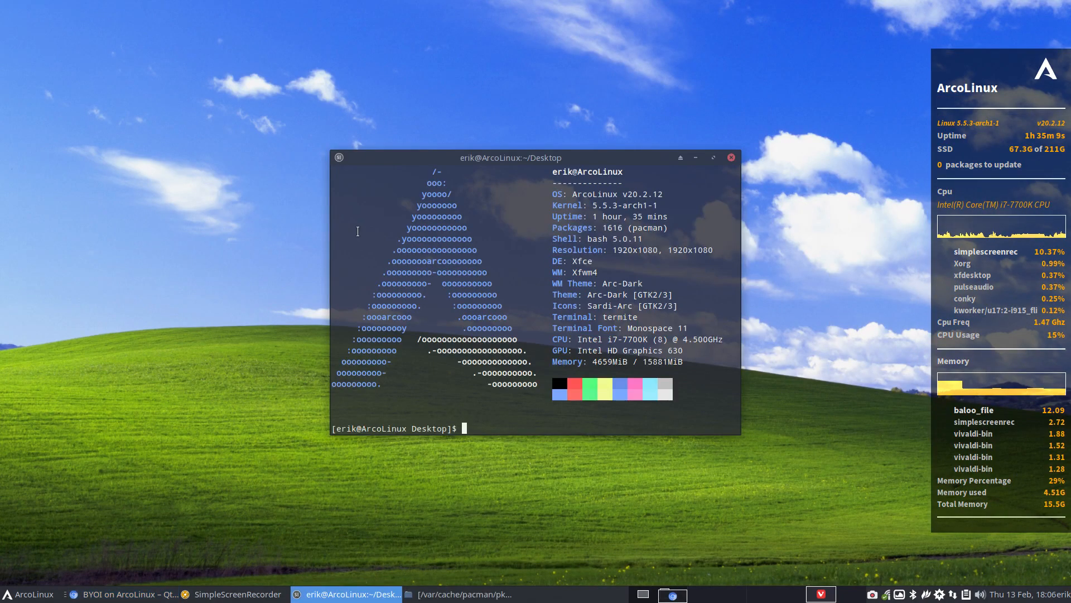
- Clone github.com/arcolinuxb/arco-qtile, then reach archiso/packages.x86_64 in Thunar and load it in Atom
{"action": "type", "text": "git clone https://github.com/arcolinuxb/arco-qtile"}
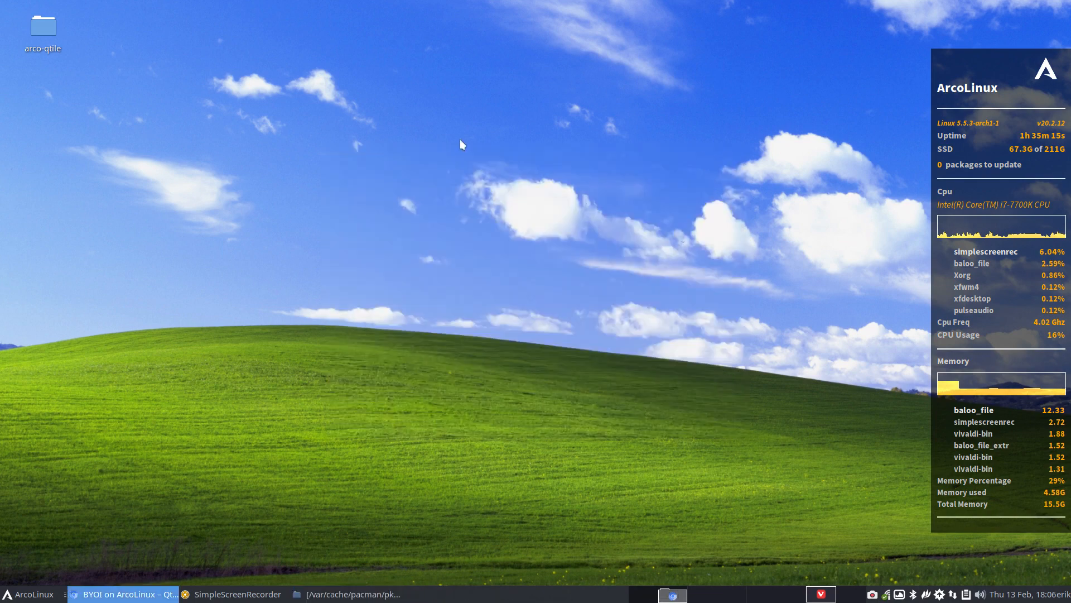
{"action": "double_click", "coordinate": [43, 30]}
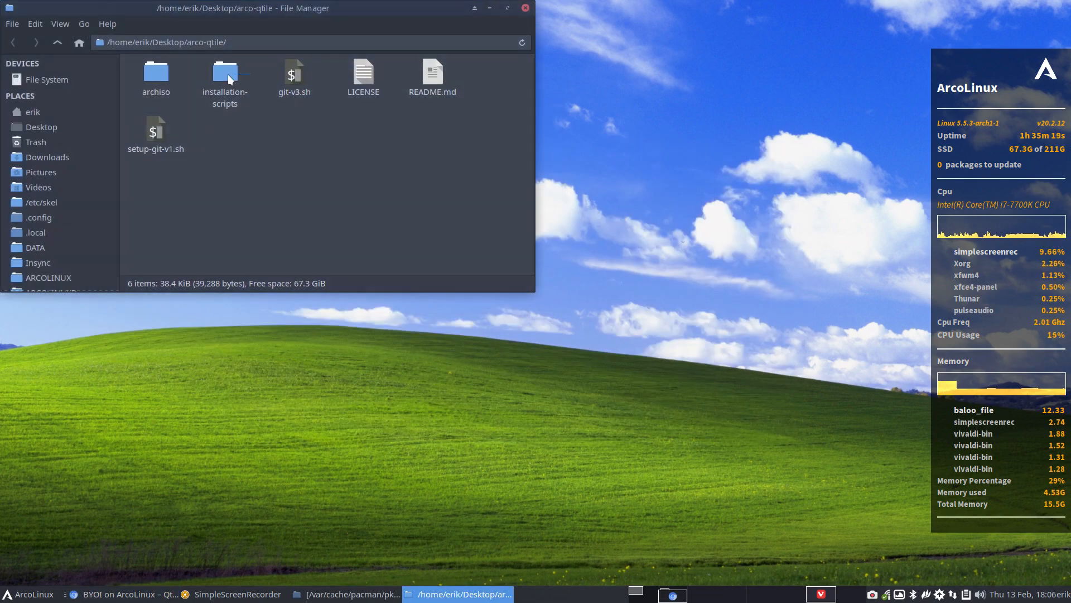
{"action": "double_click", "coordinate": [155, 71]}
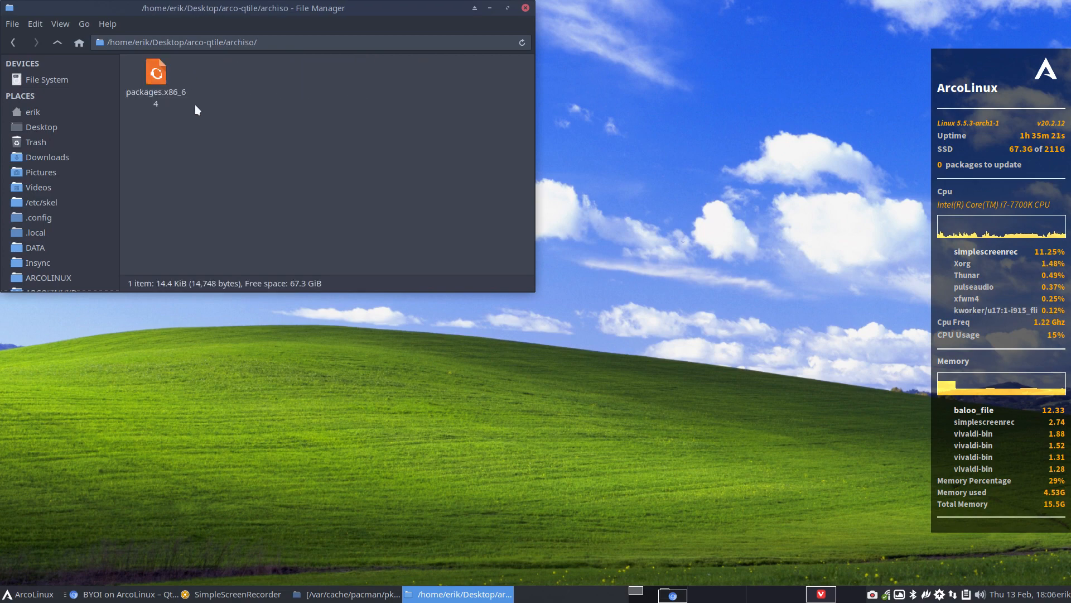
{"action": "left_click", "coordinate": [155, 72]}
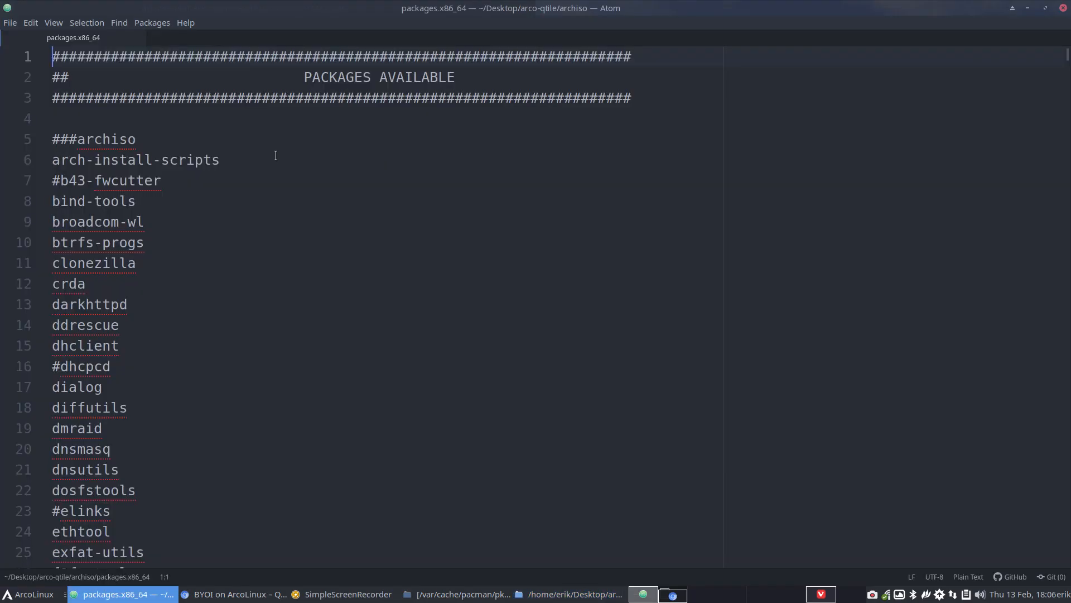
- Remove the # from the atom line under applications so atom is included in the build
{"action": "scroll", "scroll_direction": "down", "scroll_amount": 3}
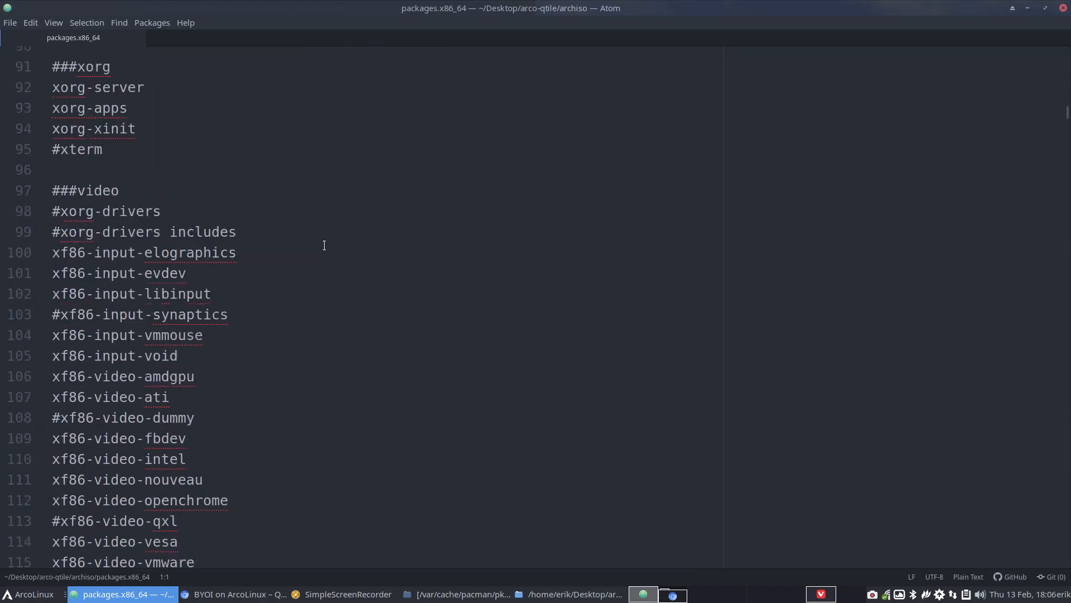
{"action": "scroll", "scroll_direction": "down", "scroll_amount": 3}
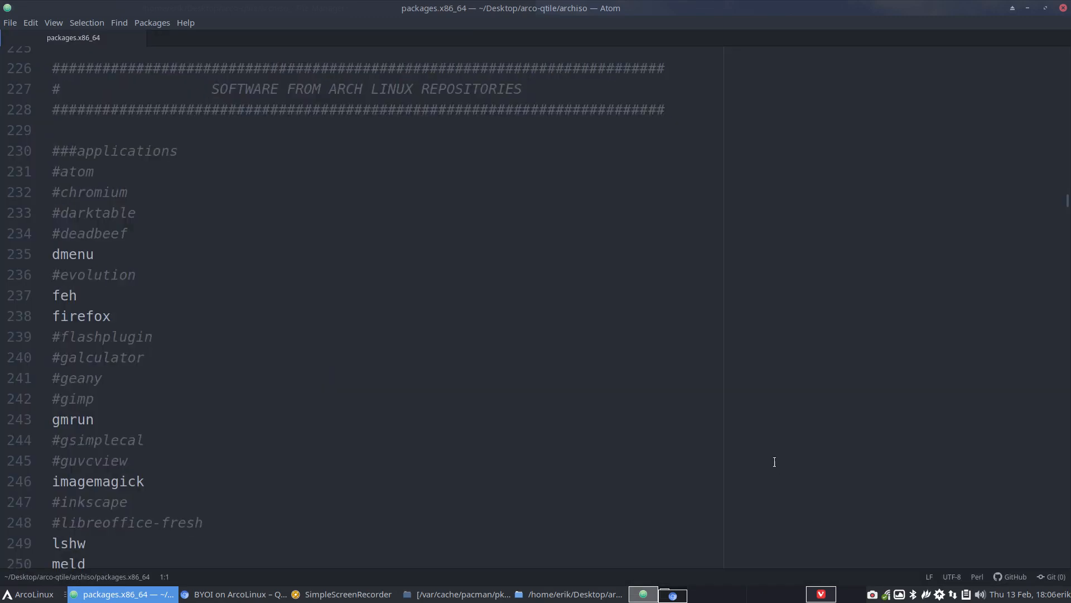
{"action": "mouse_move", "coordinate": [110, 204]}
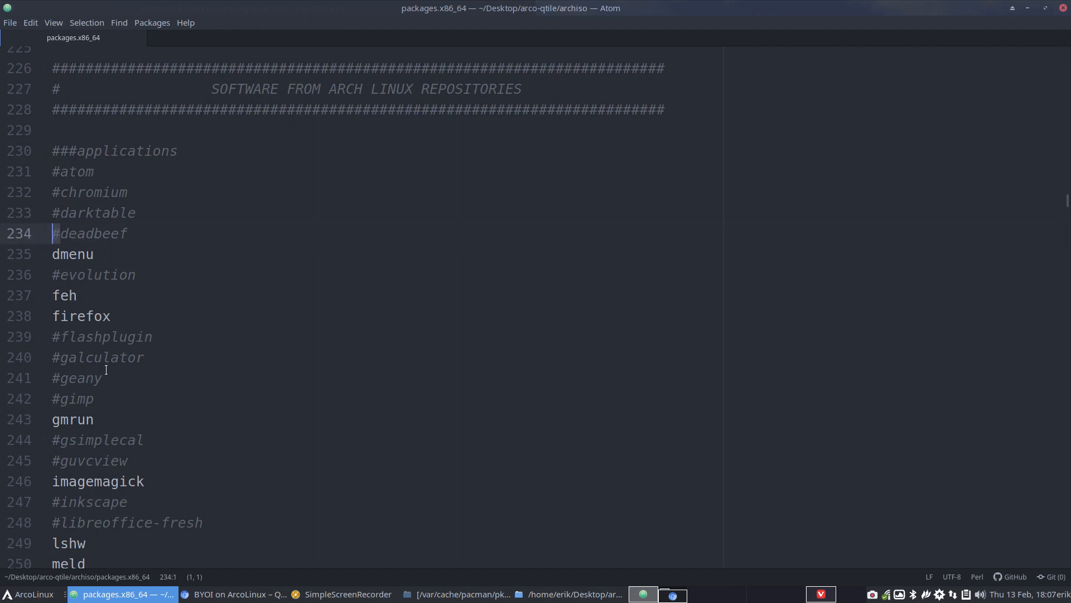
{"action": "left_click", "coordinate": [60, 172]}
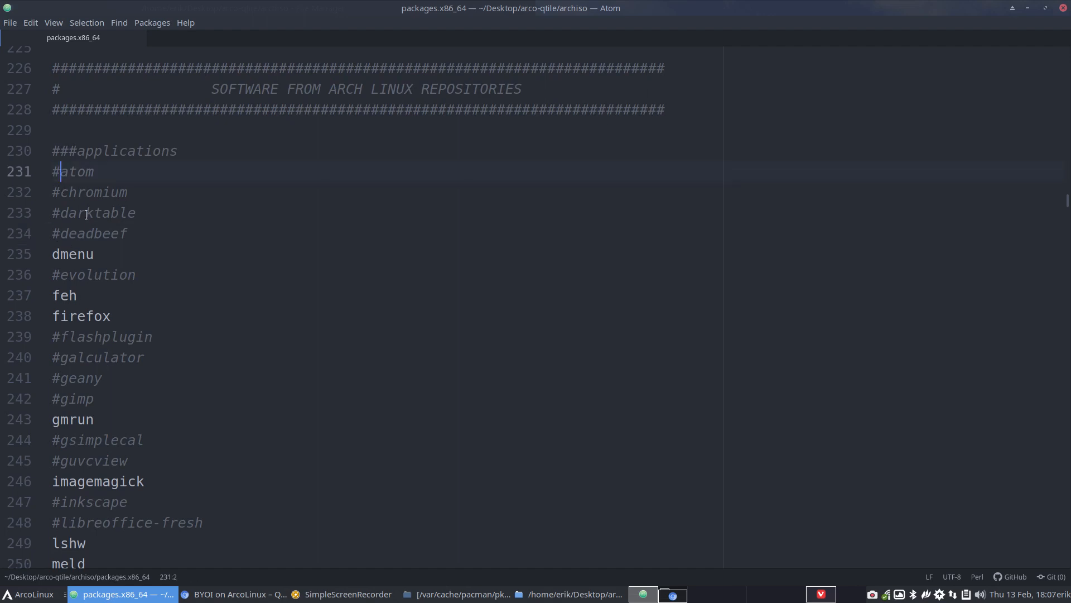
{"action": "key", "text": "BackSpace"}
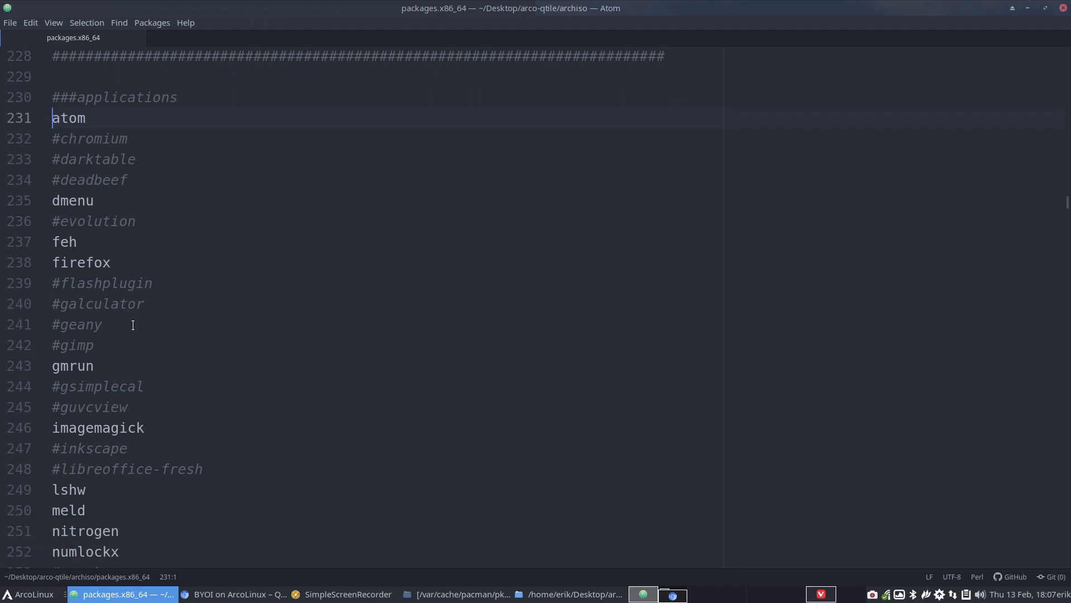
{"action": "scroll", "scroll_direction": "down", "scroll_amount": 3}
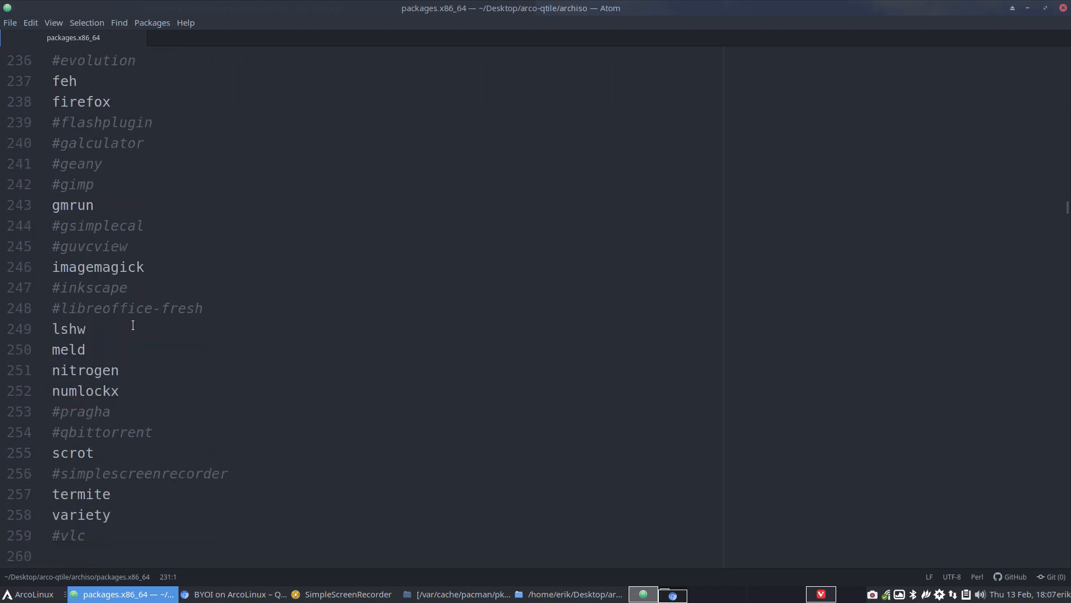
{"action": "scroll", "scroll_direction": "down", "scroll_amount": 3}
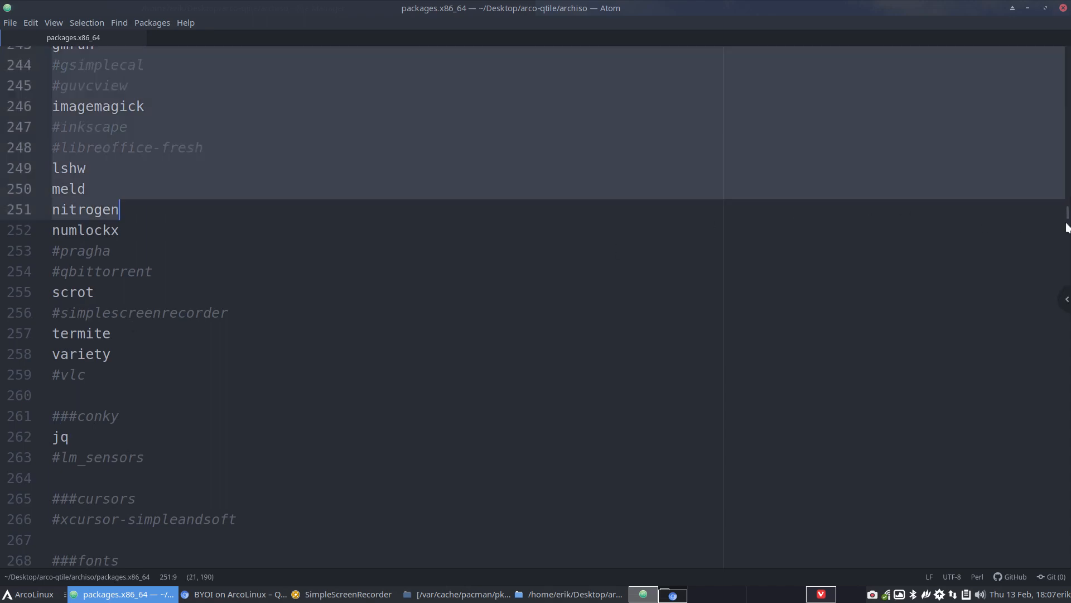
- Append a '# me me' comment line followed by a pidgin package entry at the file's end
{"action": "scroll", "scroll_direction": "down", "scroll_amount": 3}
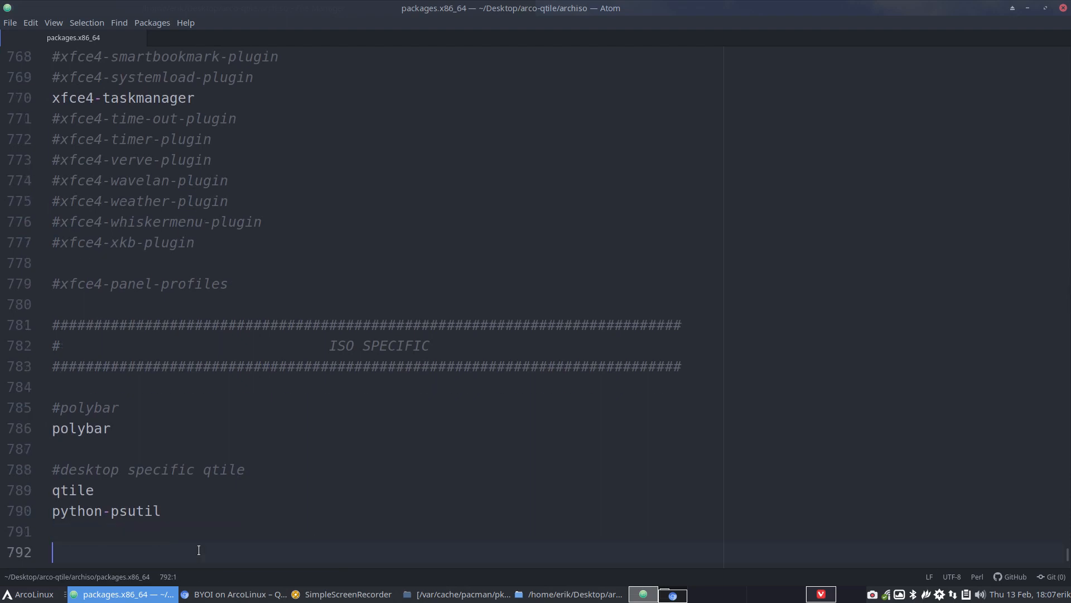
{"action": "type", "text": "#"}
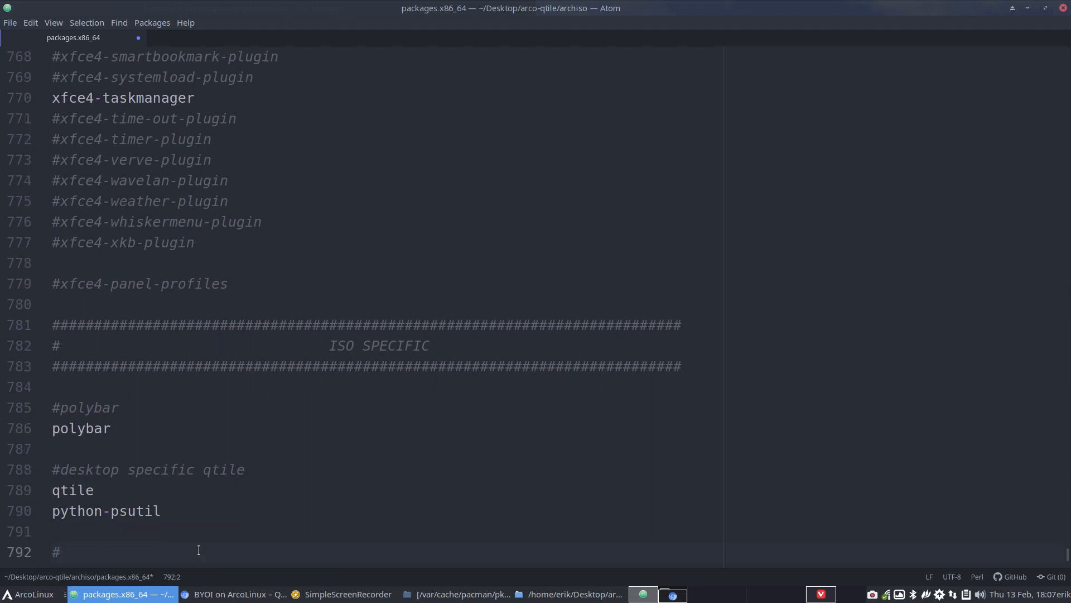
{"action": "type", "text": "me me me"}
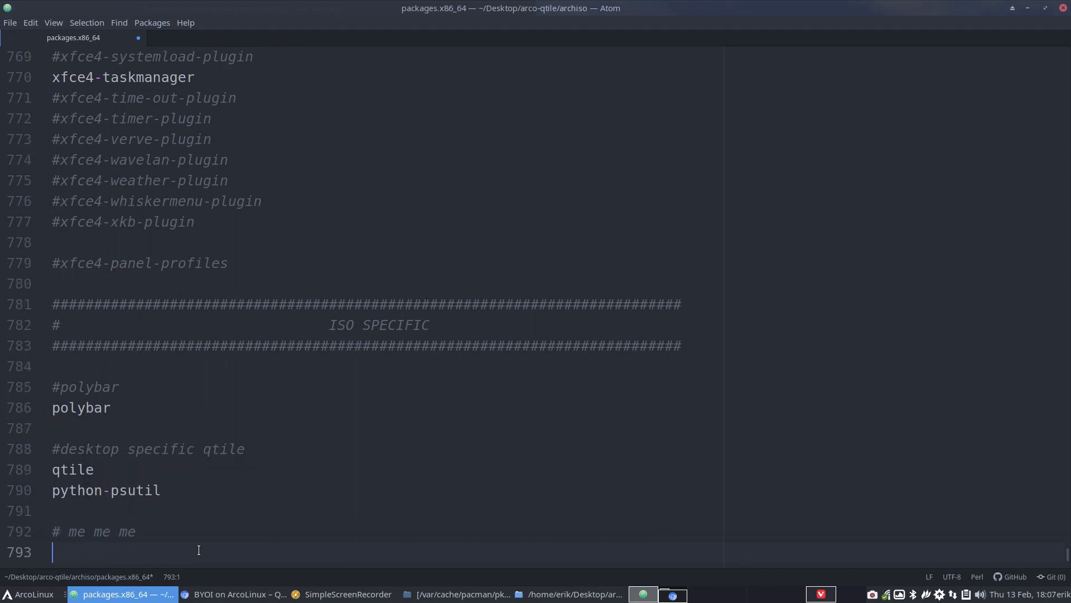
{"action": "type", "text": "pidgin"}
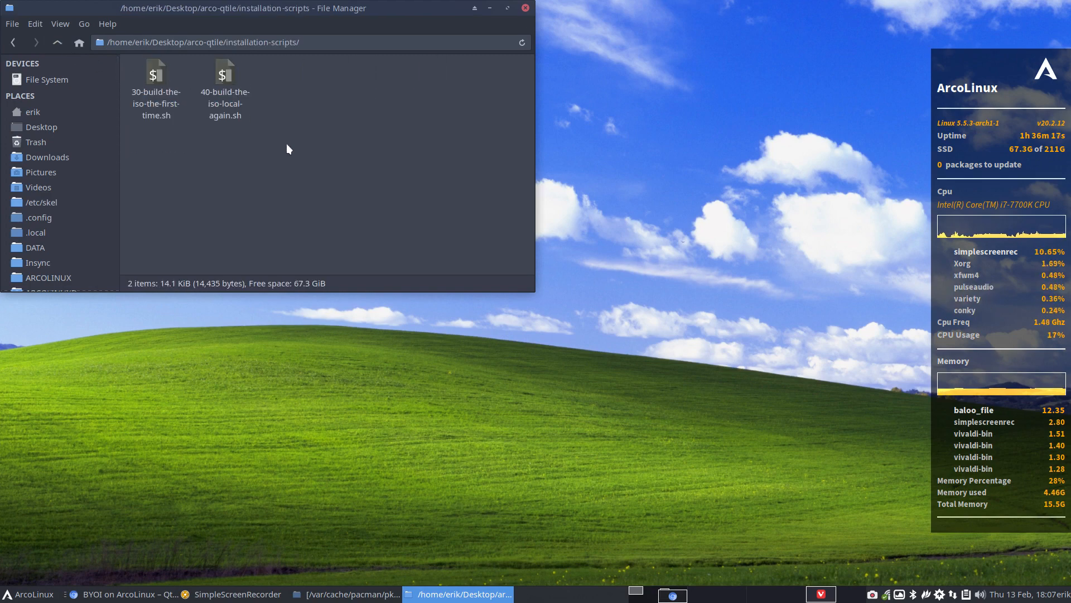
{"action": "mouse_move", "coordinate": [149, 162]}
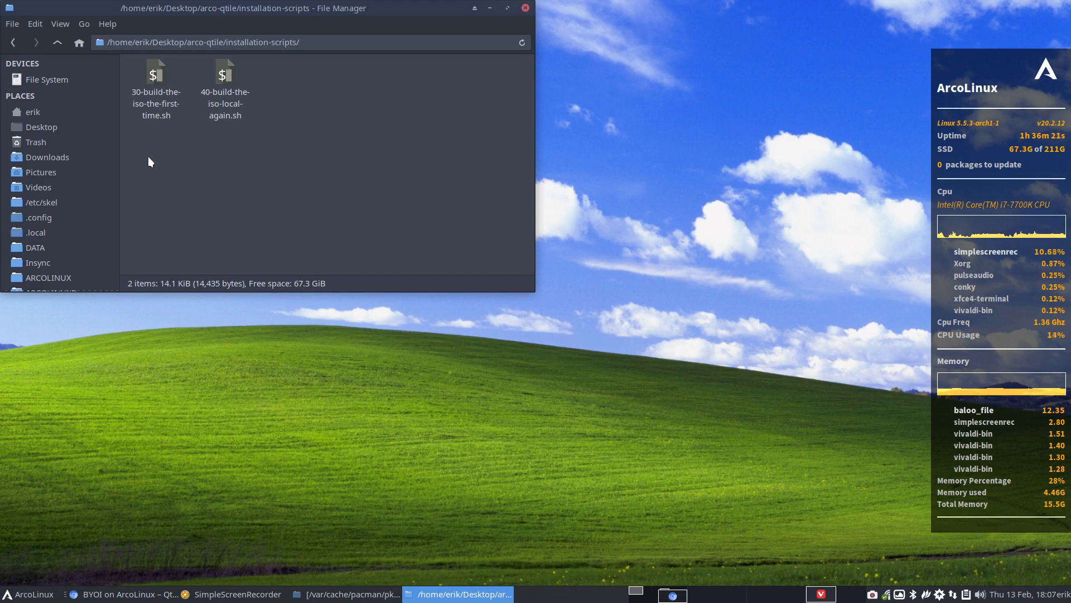
- From a terminal in installation-scripts, run ./40-build-the-iso-local-again.sh to build the Qtile ISO
{"action": "left_click", "coordinate": [155, 74]}
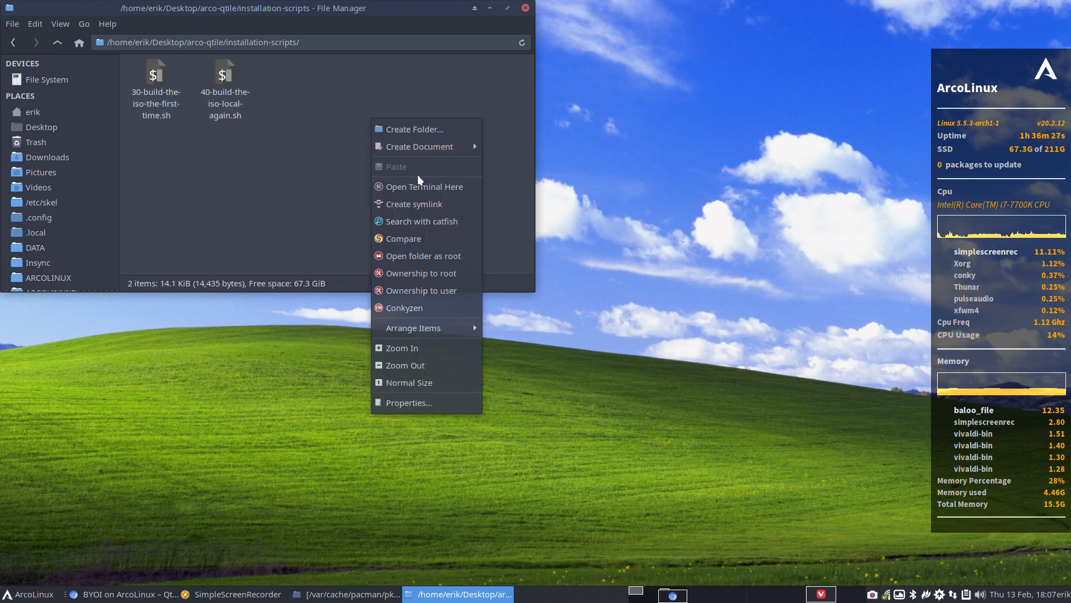
{"action": "left_click", "coordinate": [425, 186]}
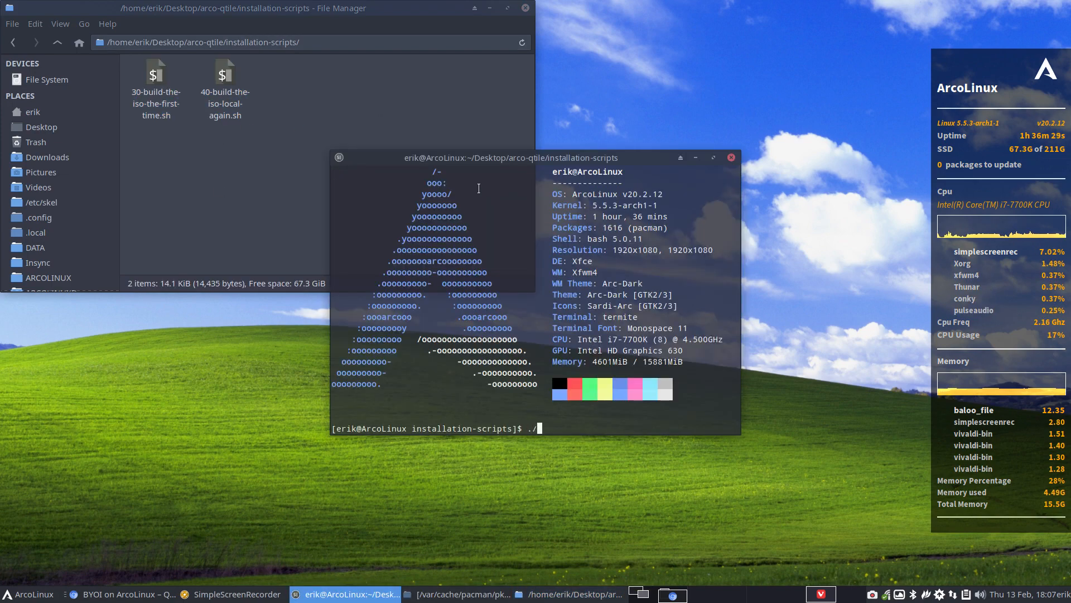
{"action": "type", "text": "40-build-the-iso-local-again.sh"}
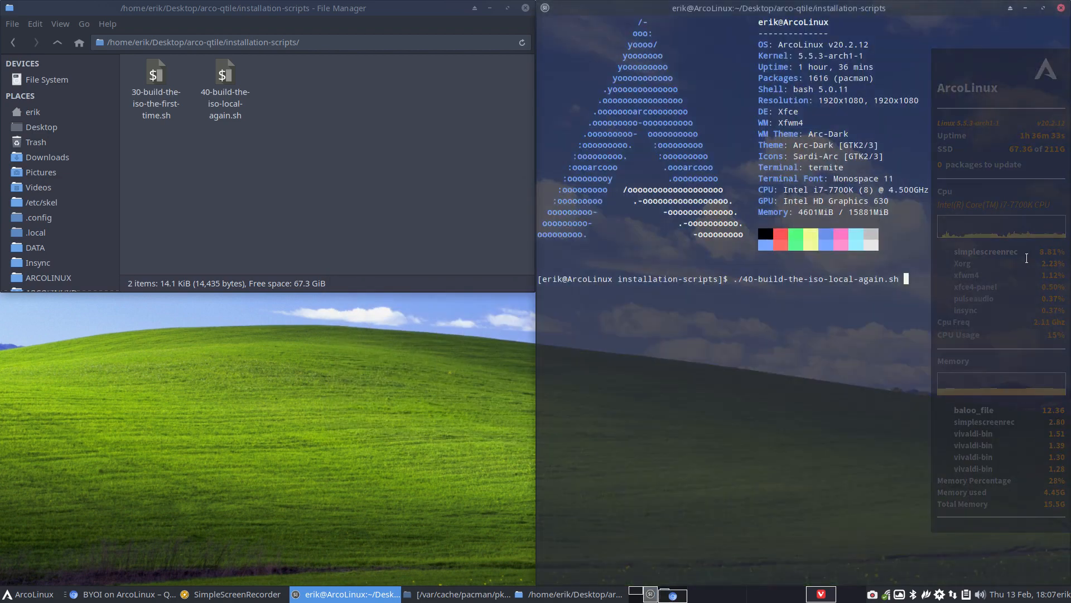
{"action": "left_click", "coordinate": [456, 594]}
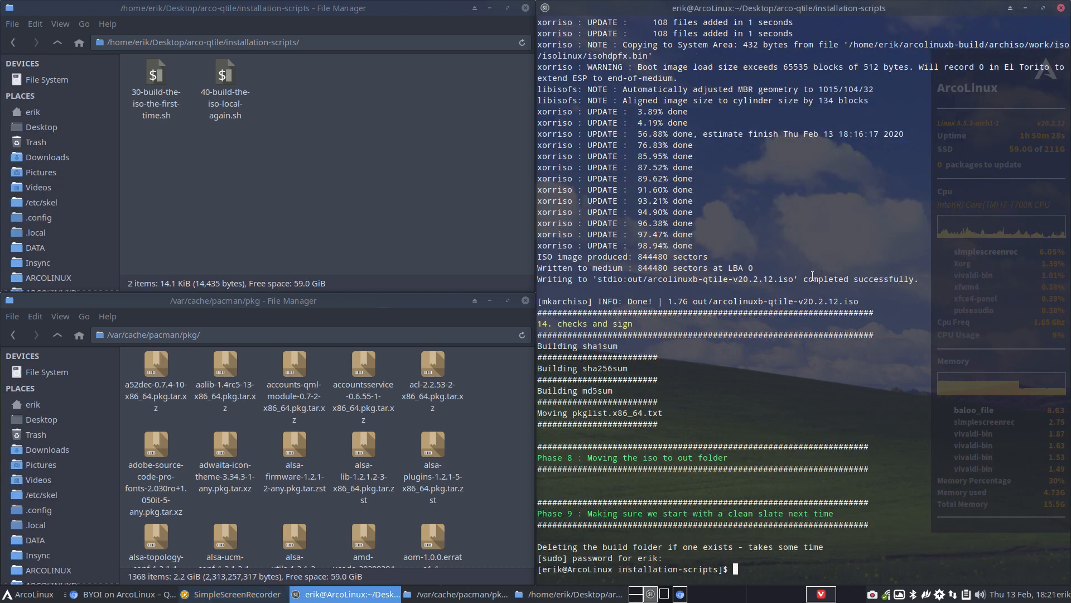
- Show ~/ArcoLinuxB-Out holding arcolinuxb-qtile-v20.2.12.iso and select its qtile pkglist.txt file
{"action": "double_click", "coordinate": [711, 279]}
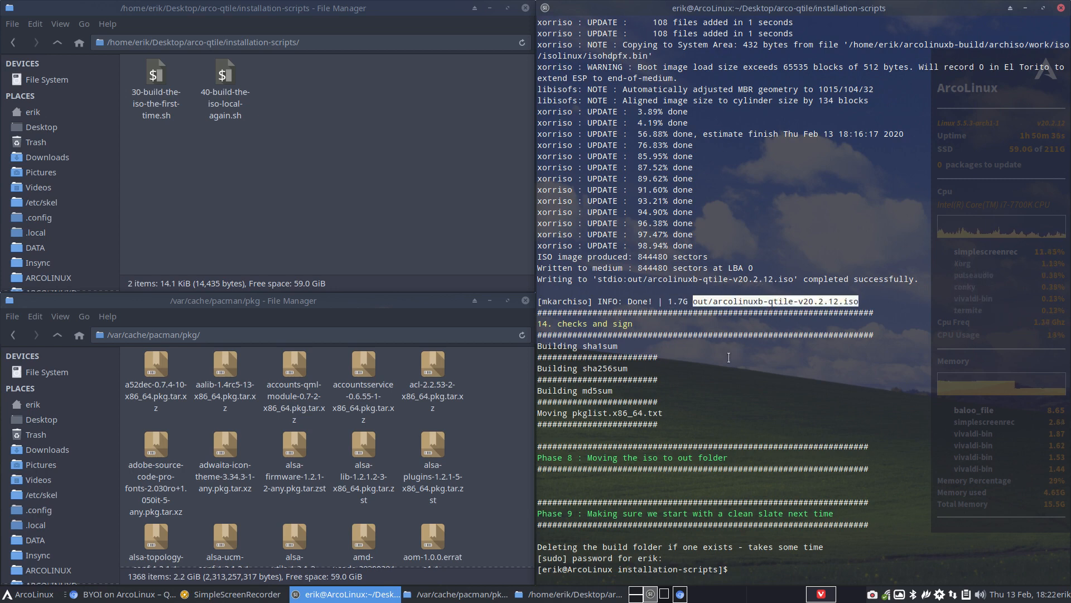
{"action": "left_click", "coordinate": [33, 112]}
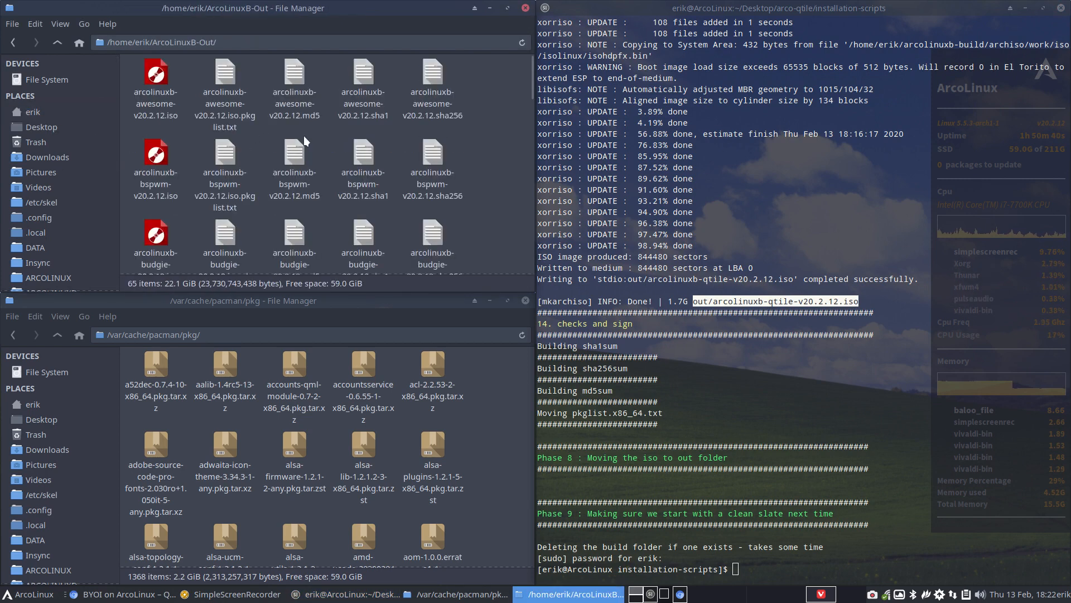
{"action": "scroll", "scroll_direction": "down", "scroll_amount": 3}
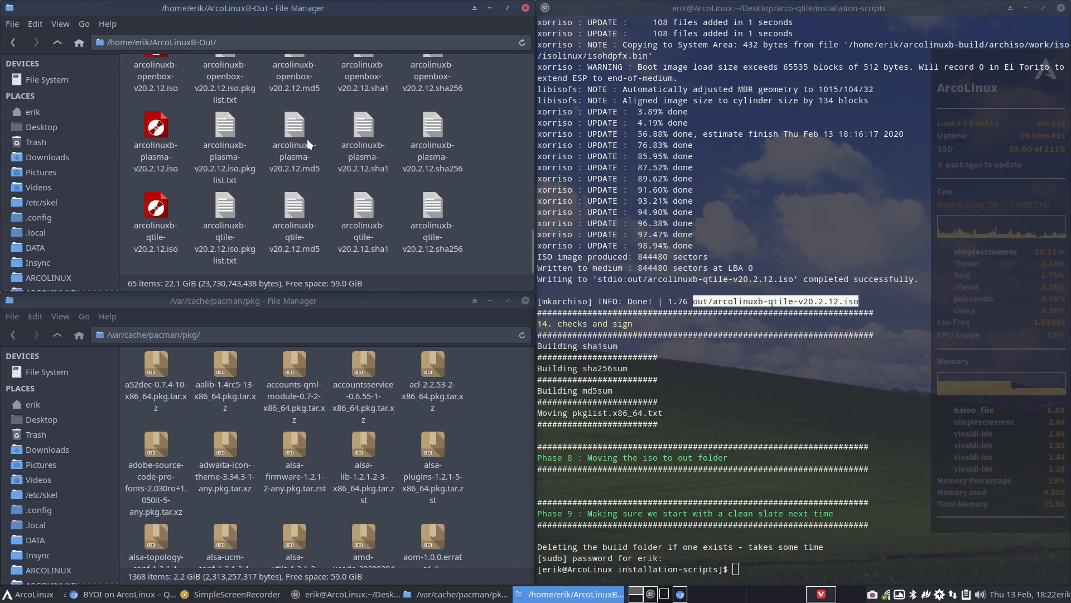
{"action": "left_click", "coordinate": [225, 219]}
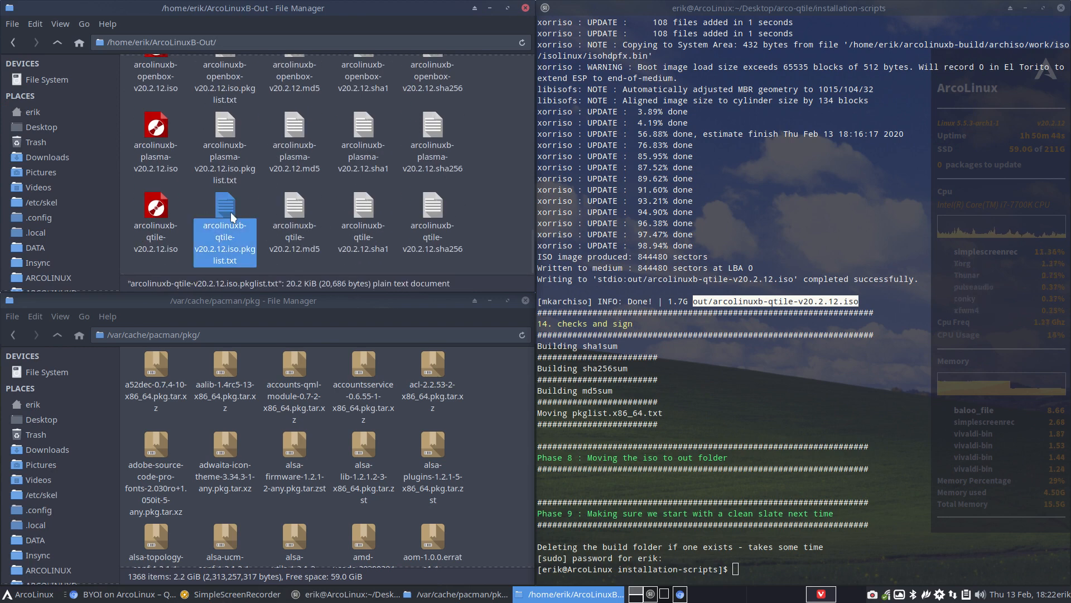